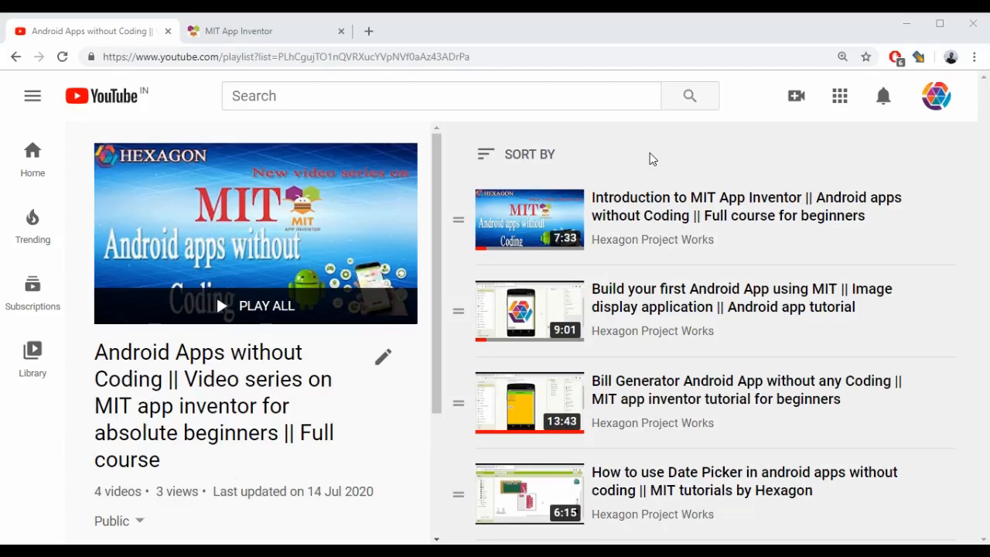
mouse_move(3, 167)
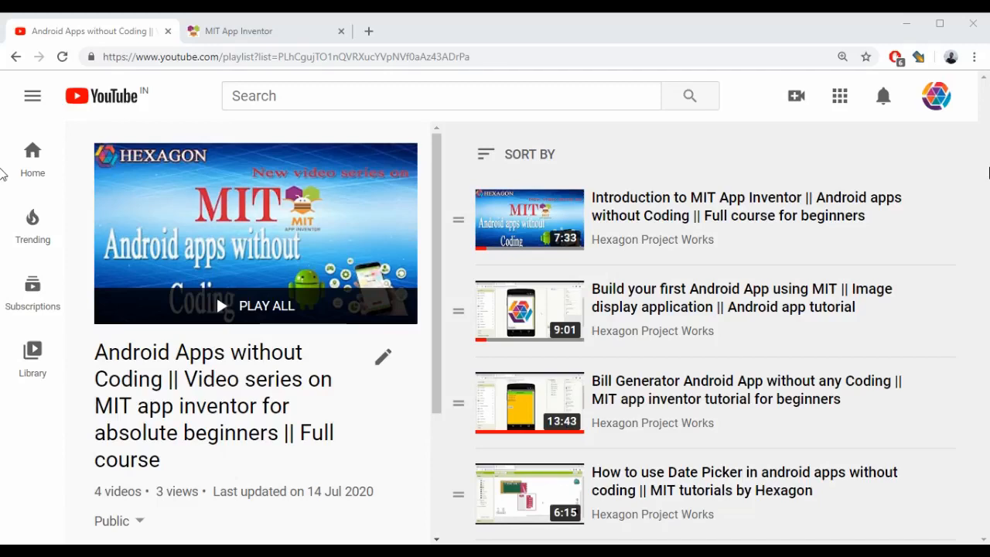
mouse_move(883, 224)
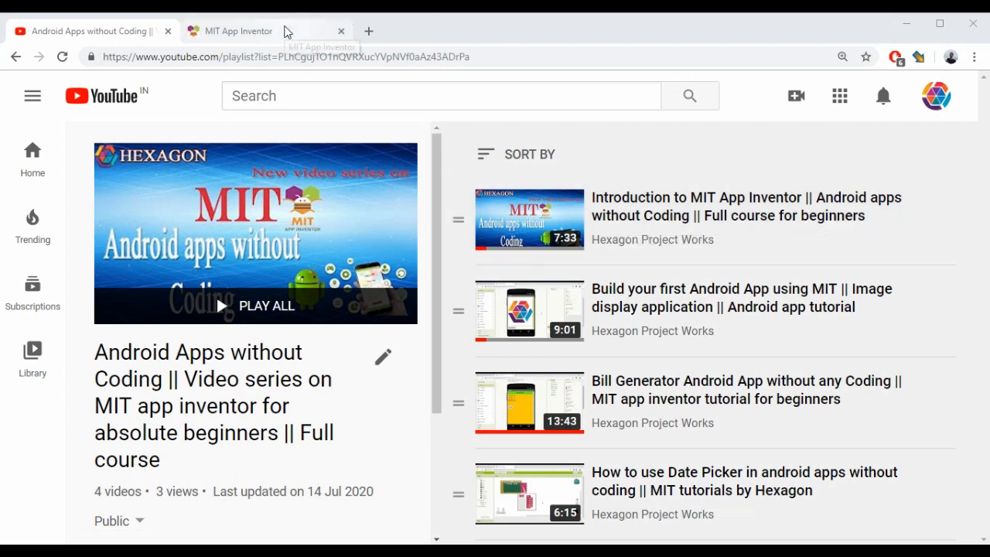
mouse_move(286, 31)
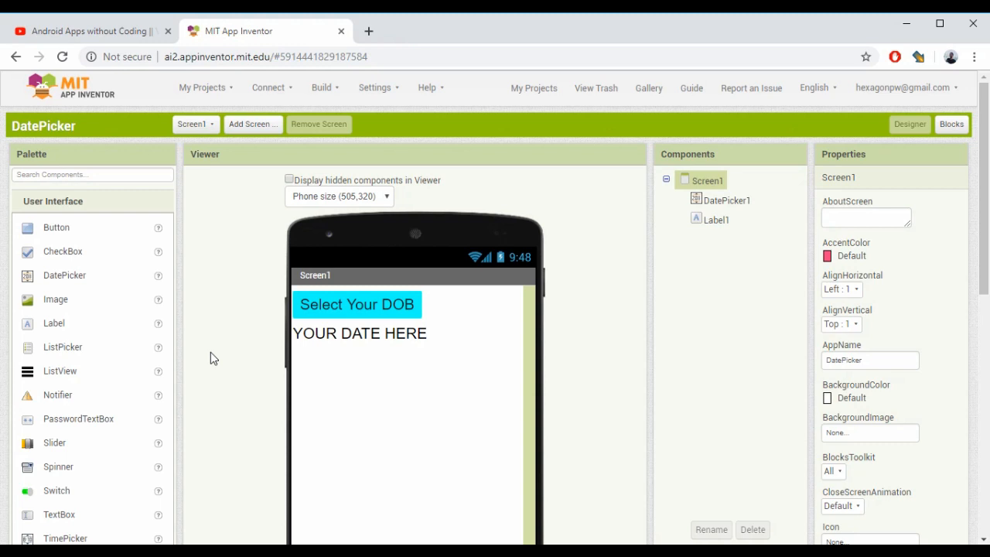
mouse_move(204, 86)
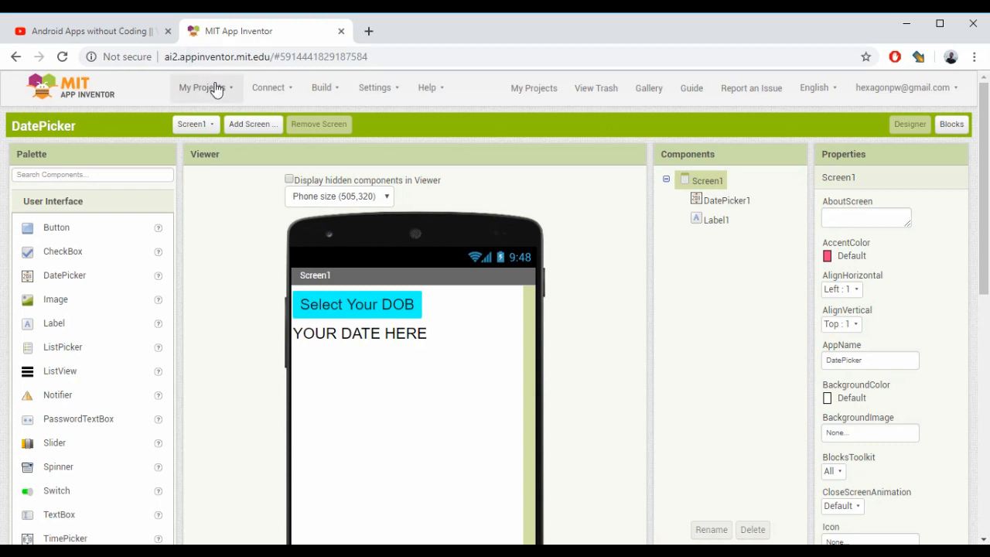
Start a new project from My Projects and begin naming it Notifier.
click(202, 87)
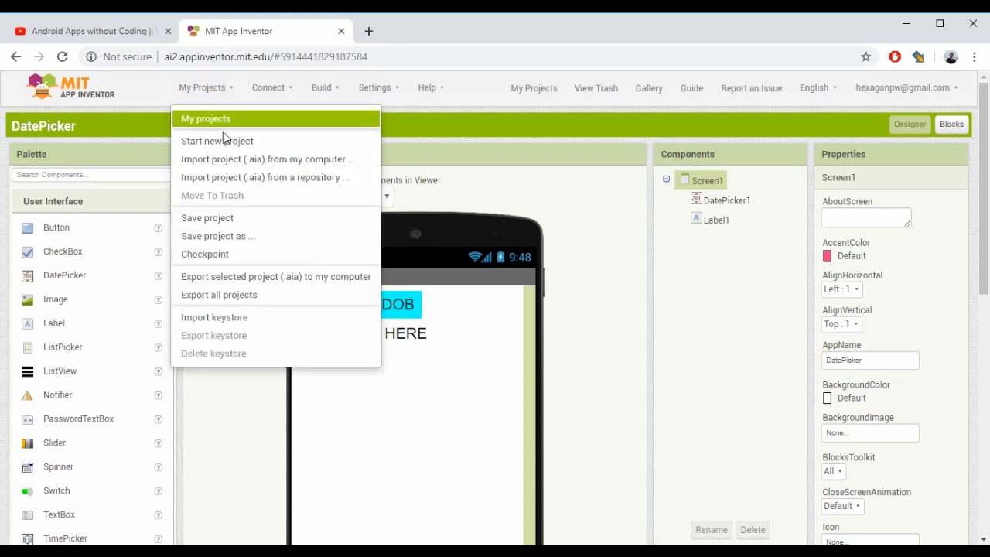
click(217, 139)
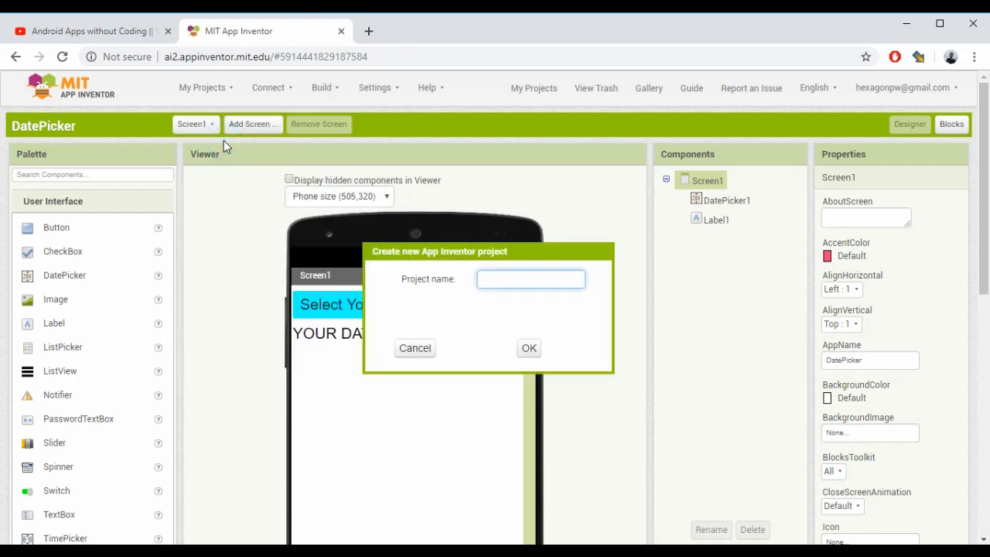
text(Notifier)
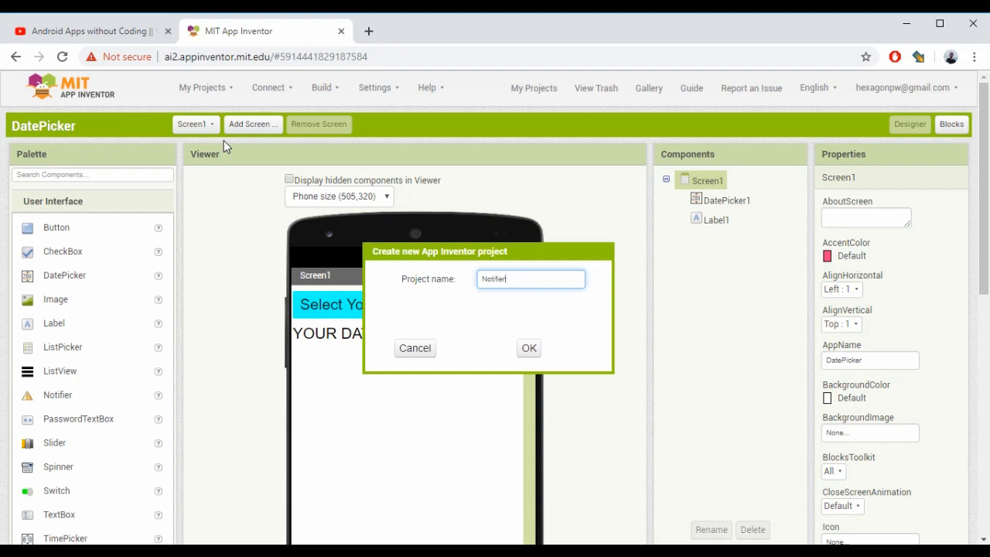
mouse_move(498, 341)
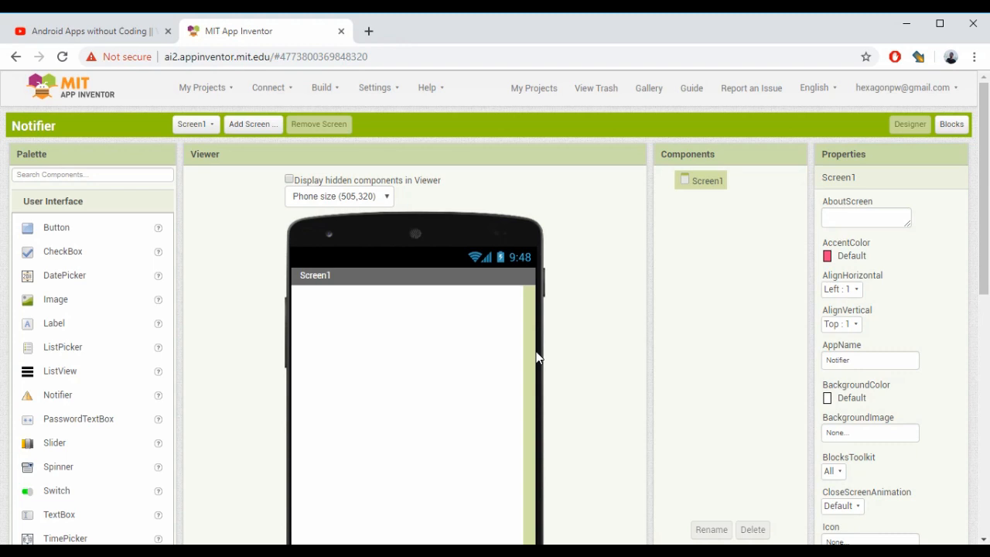
mouse_move(325, 286)
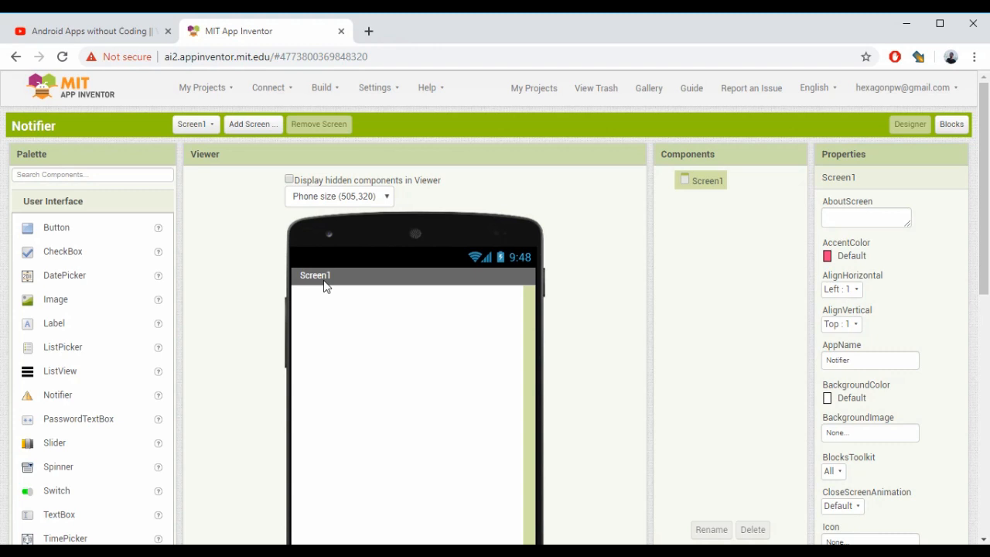
mouse_move(56, 226)
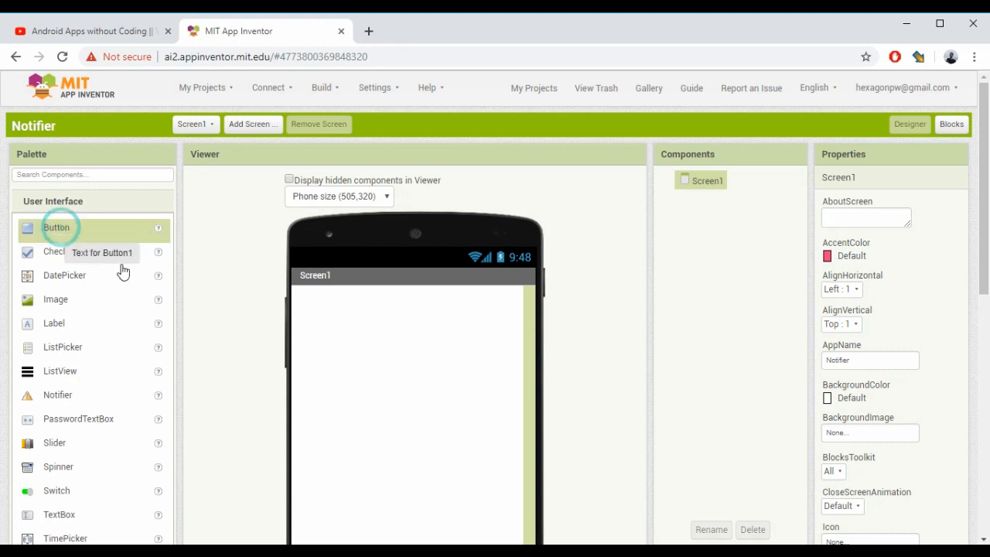
Place a Button on Screen1 and set its Text property to Click here.
drag(58, 225, 329, 300)
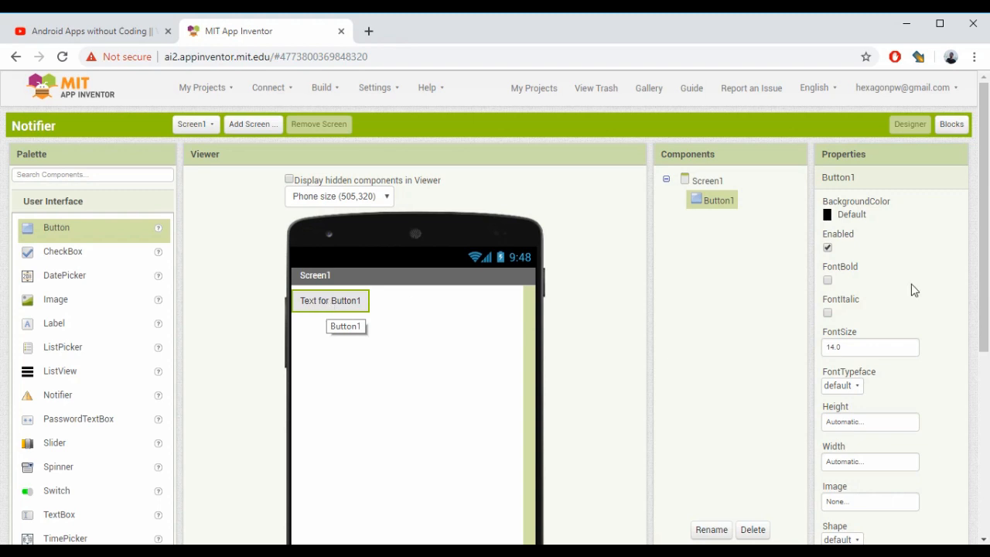
scroll(down, 3)
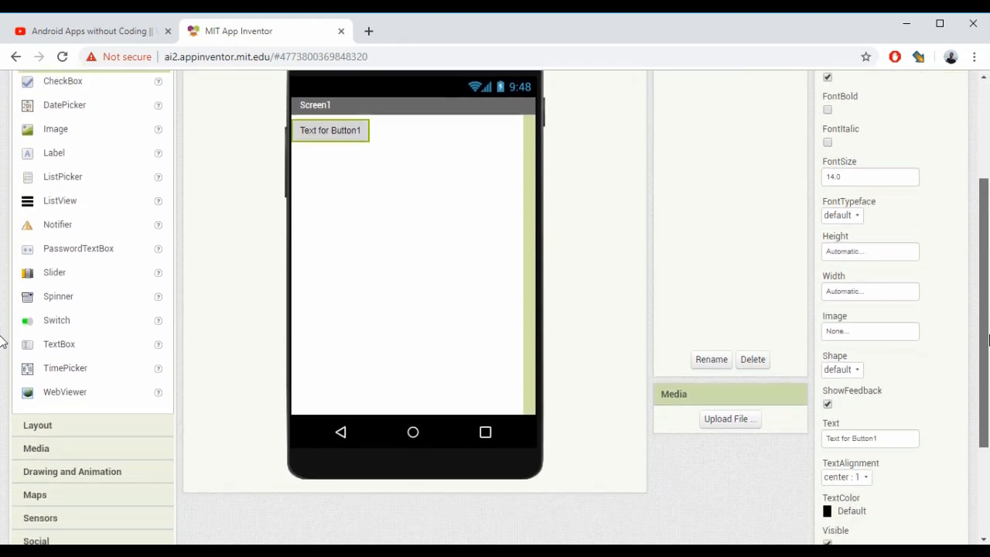
scroll(down, 3)
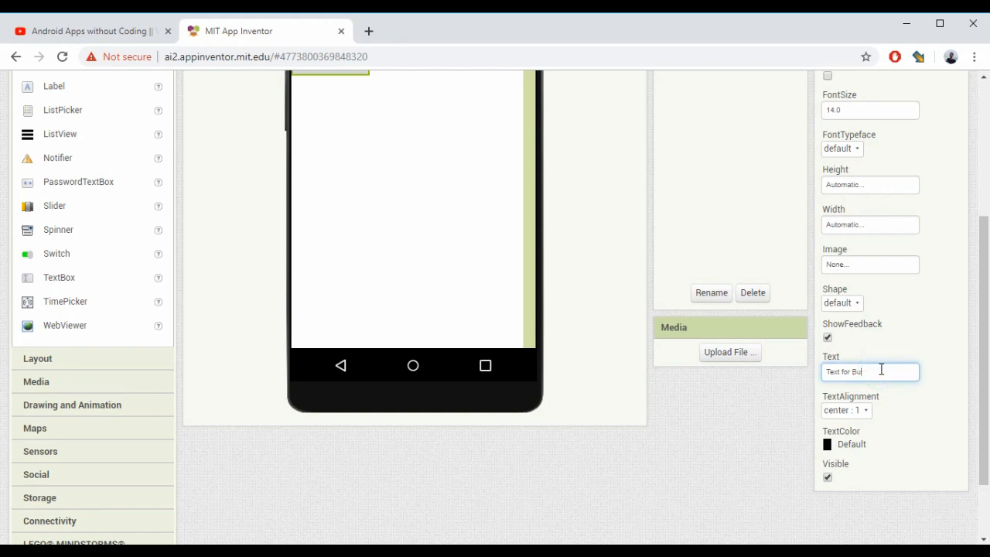
text(Cl)
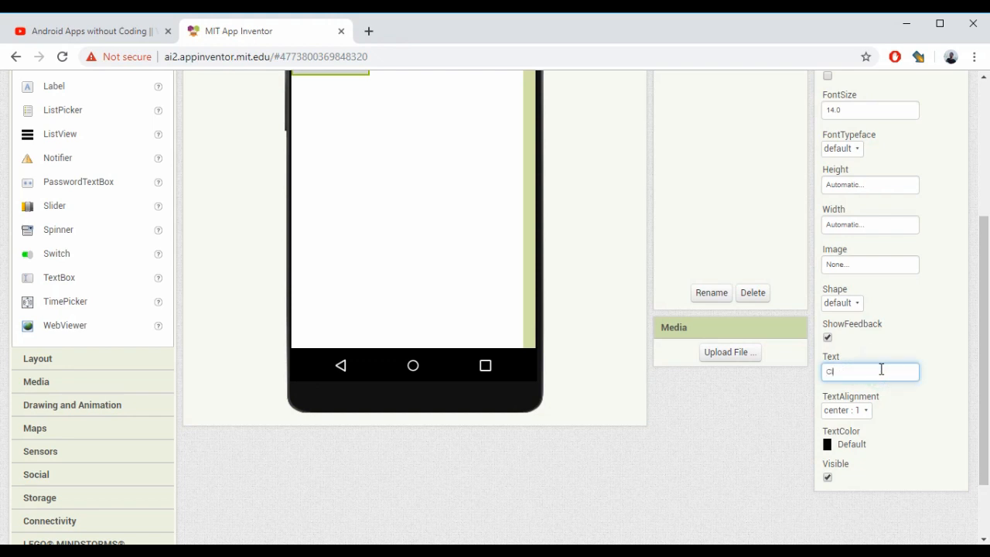
text(Click her)
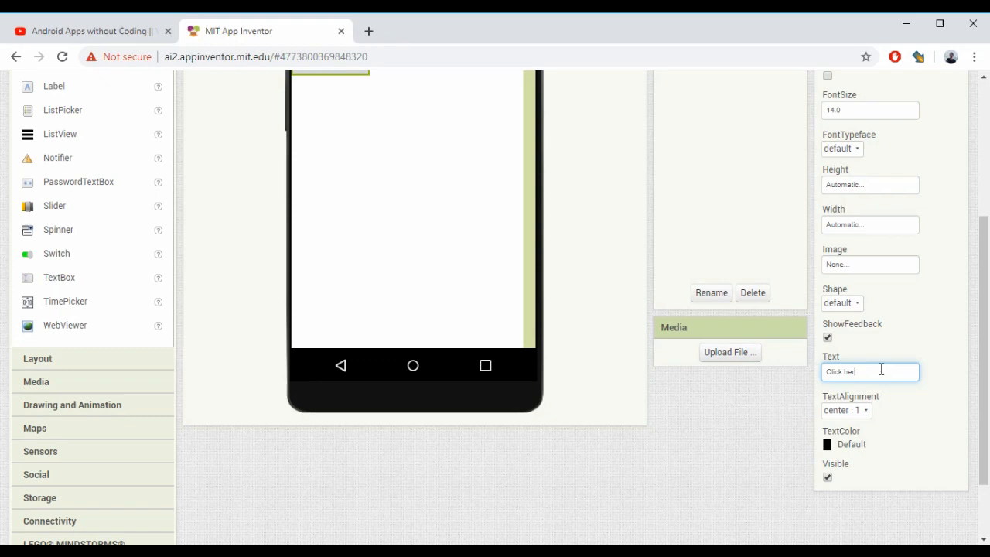
mouse_move(940, 375)
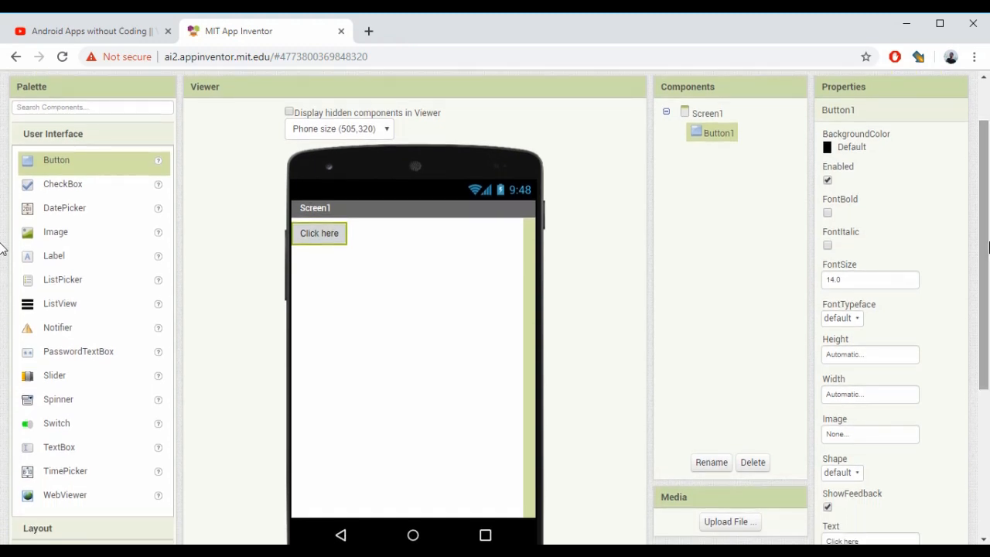
mouse_move(487, 152)
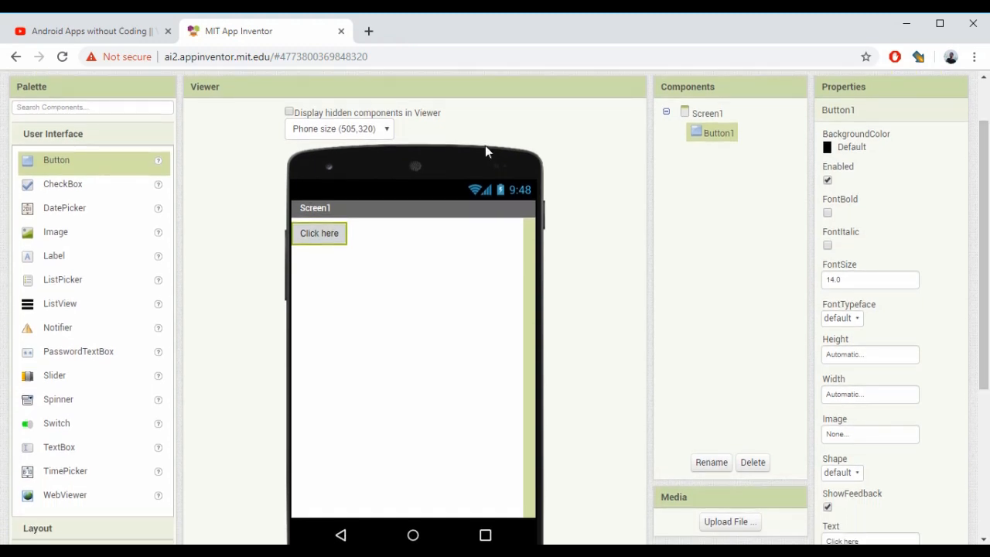
mouse_move(55, 335)
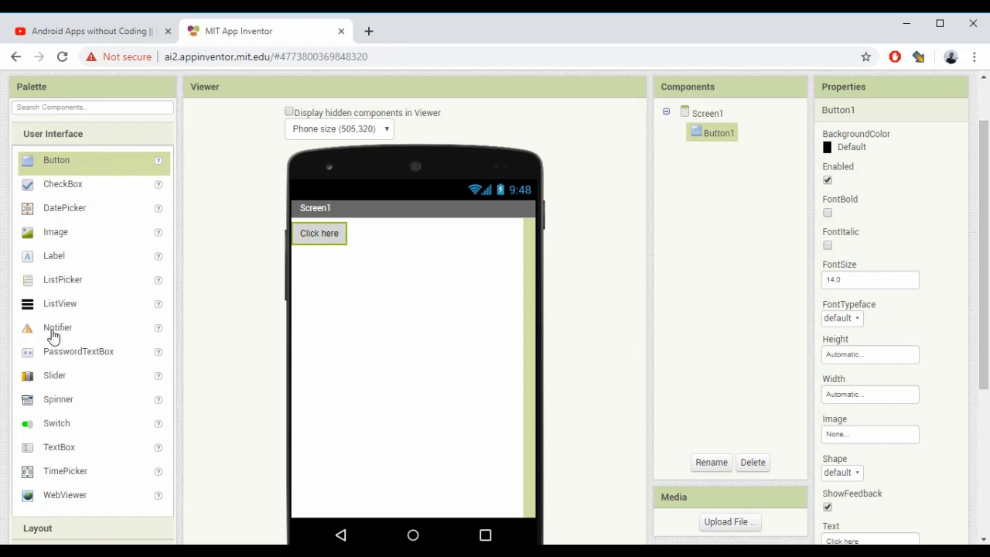
mouse_move(65, 341)
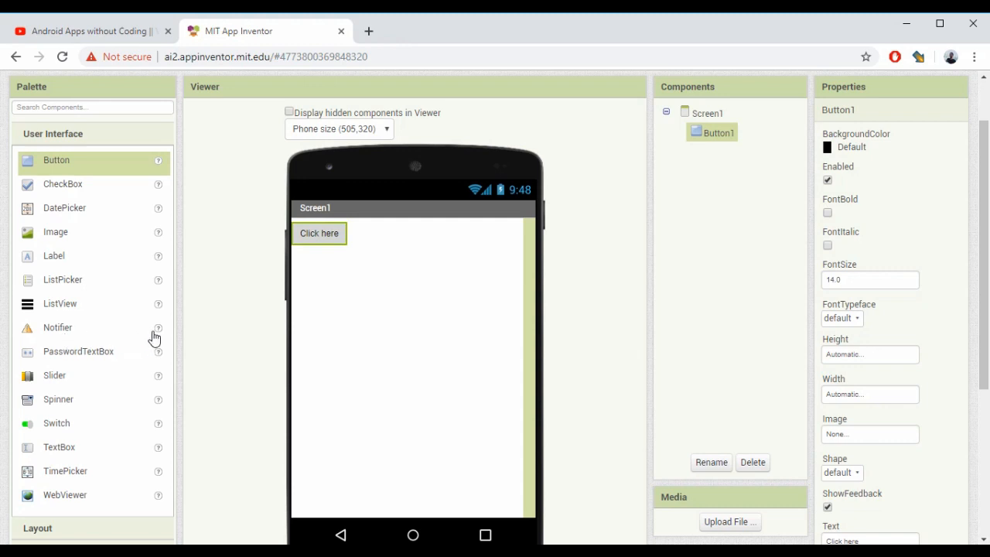
mouse_move(158, 328)
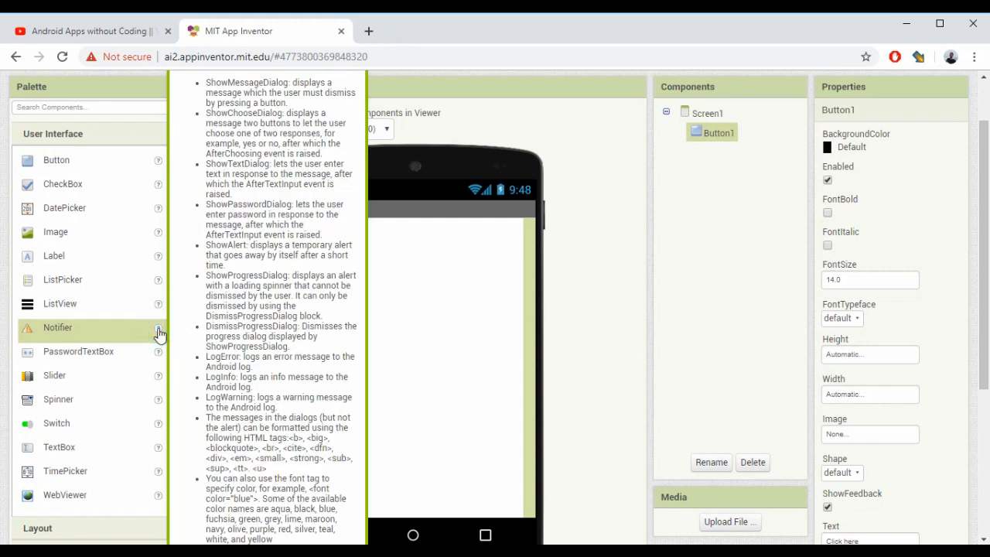
mouse_move(3, 247)
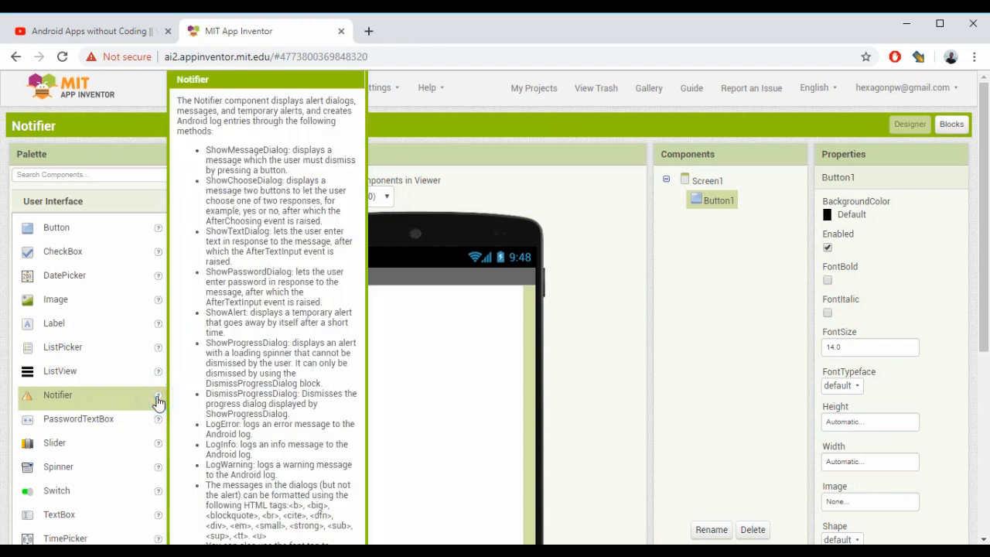
mouse_move(260, 149)
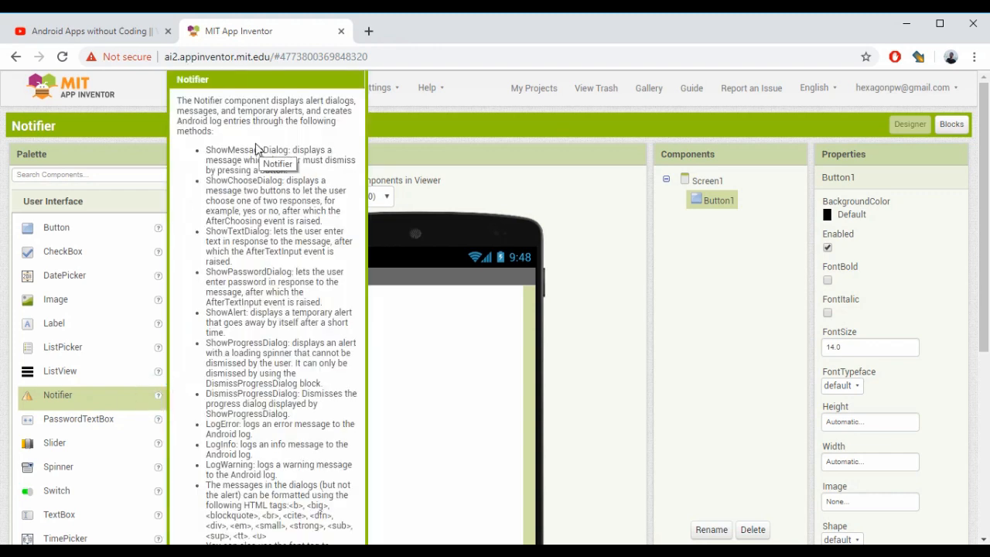
mouse_move(246, 408)
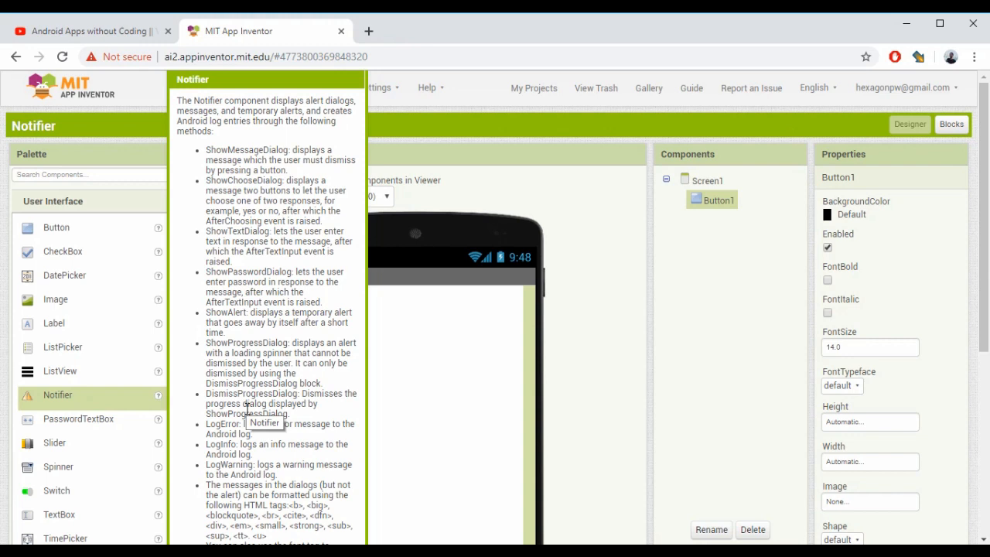
mouse_move(678, 325)
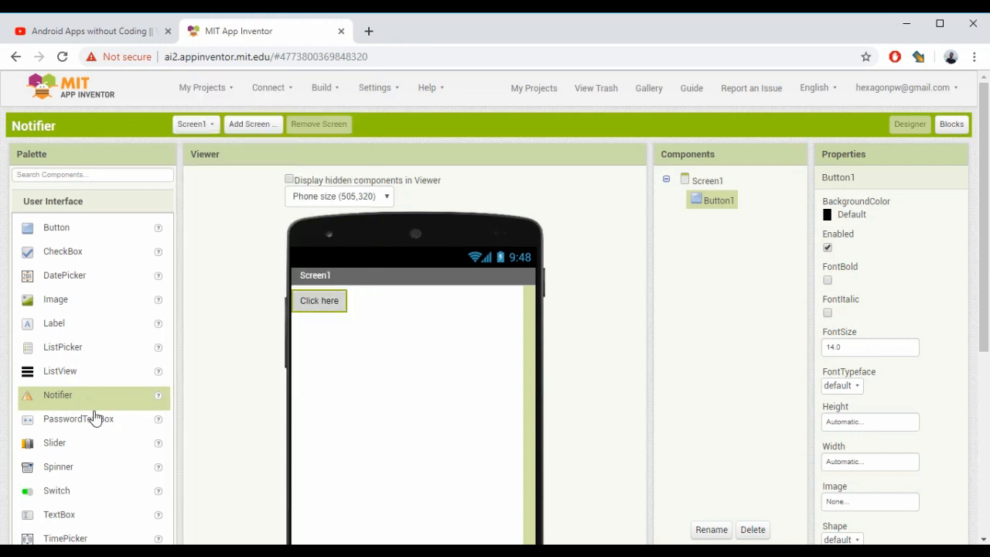
Drop a Notifier component onto Screen1 and move to the Blocks editor.
drag(57, 395, 379, 376)
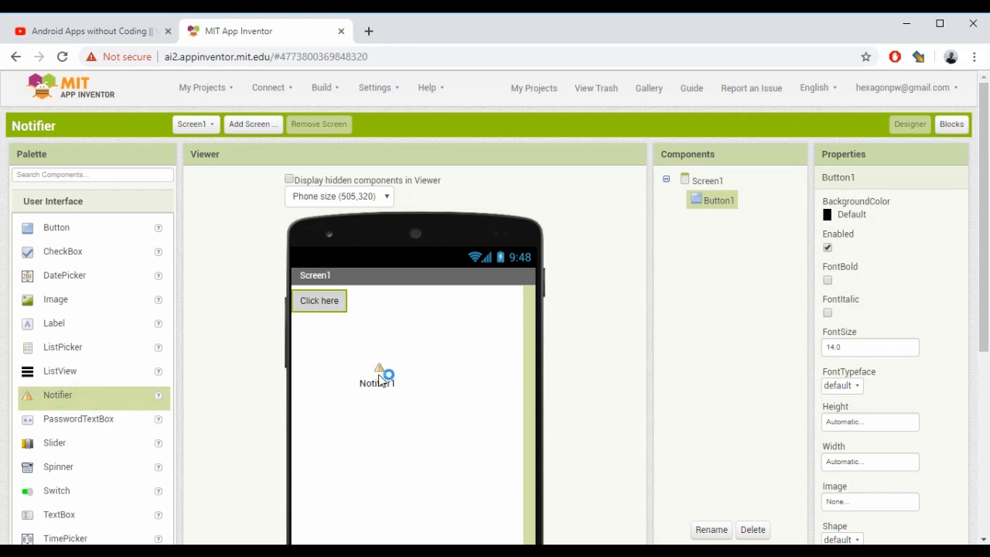
click(717, 219)
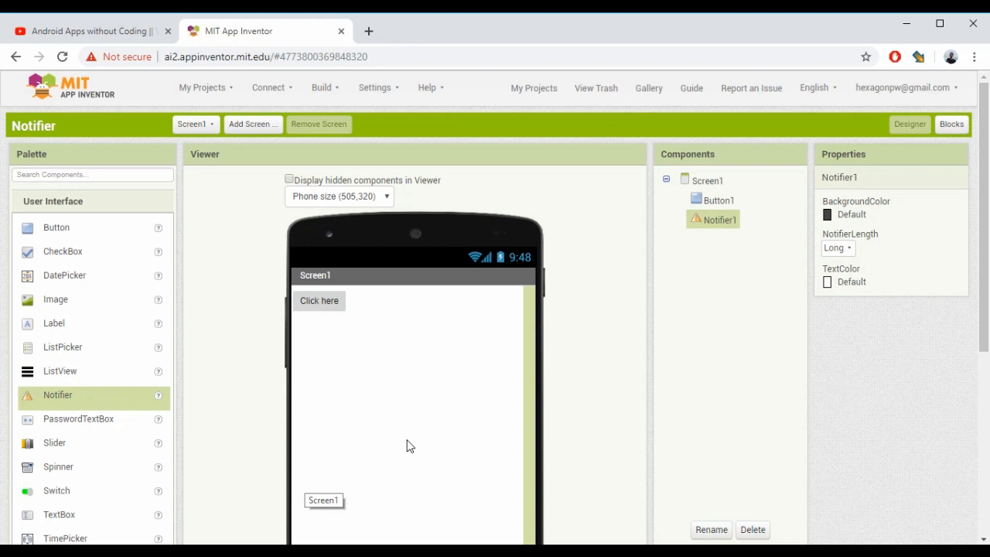
mouse_move(317, 302)
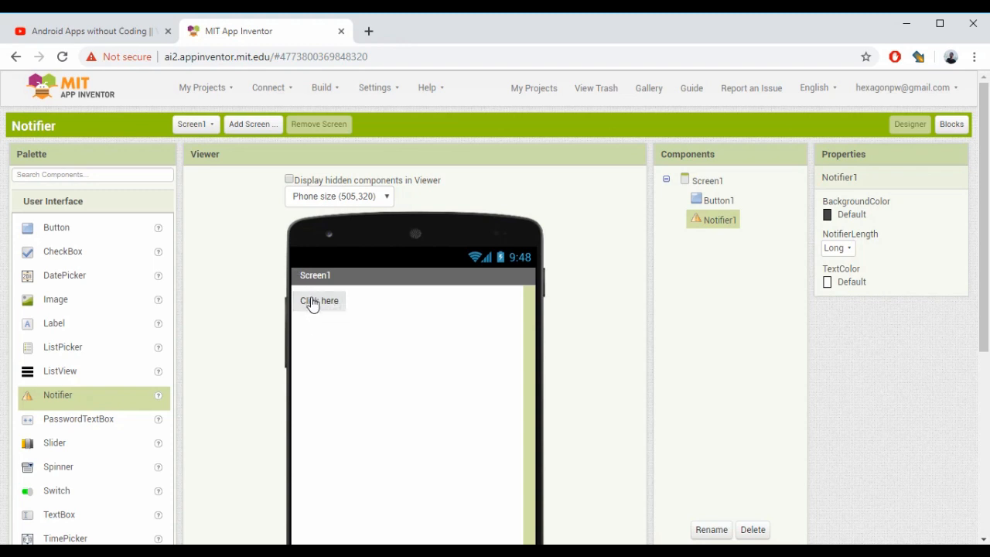
mouse_move(365, 356)
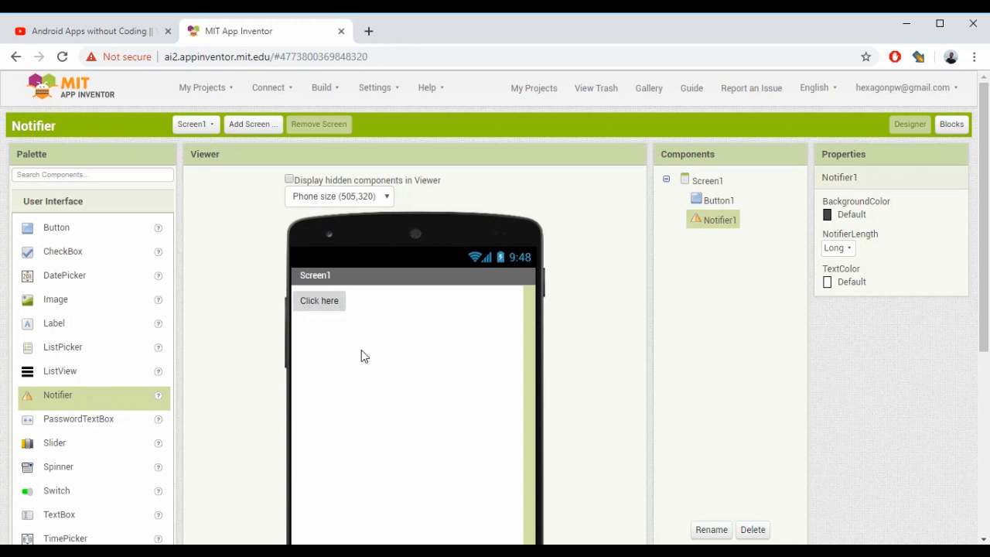
mouse_move(365, 356)
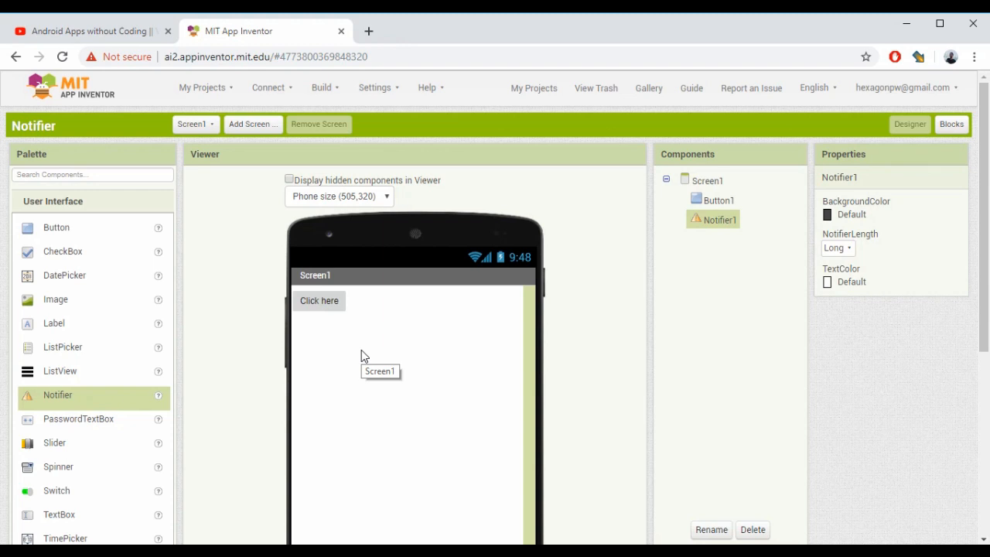
mouse_move(591, 269)
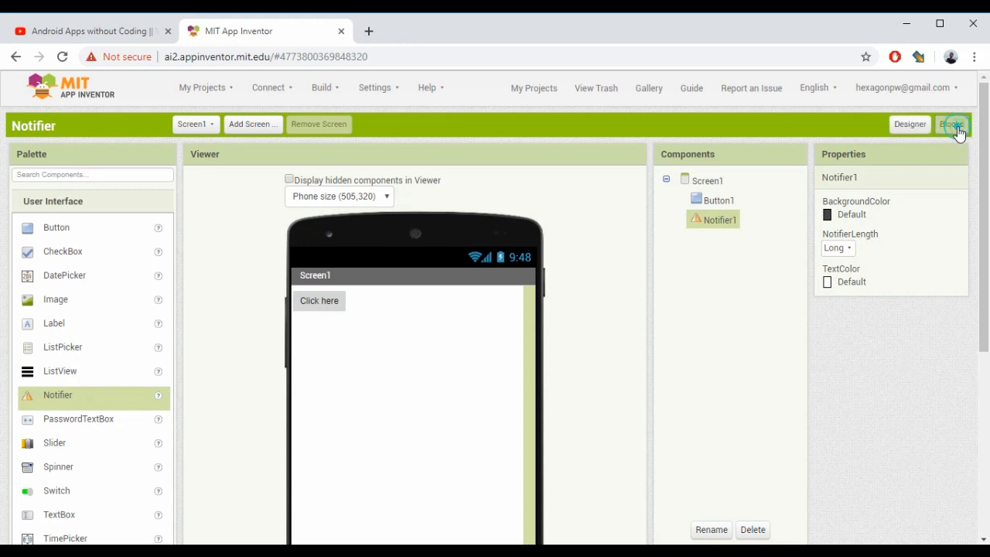
click(951, 124)
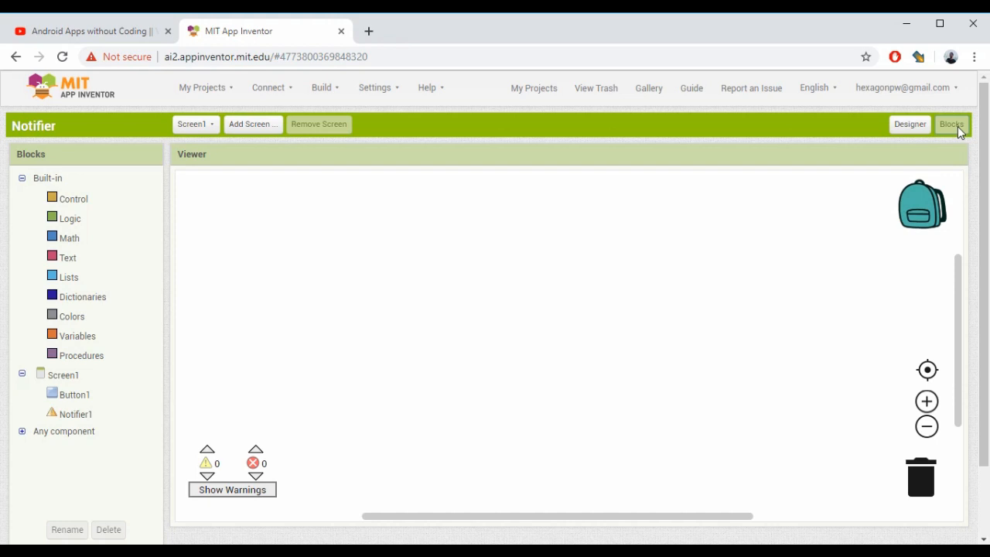
Add the when Button1.Click event block and show Notifier1's blocks.
click(74, 394)
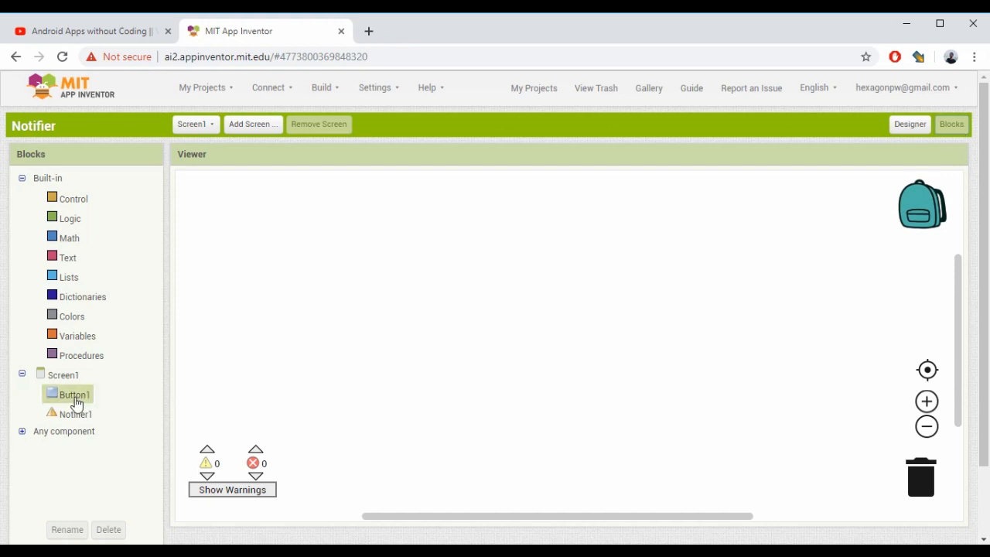
click(74, 394)
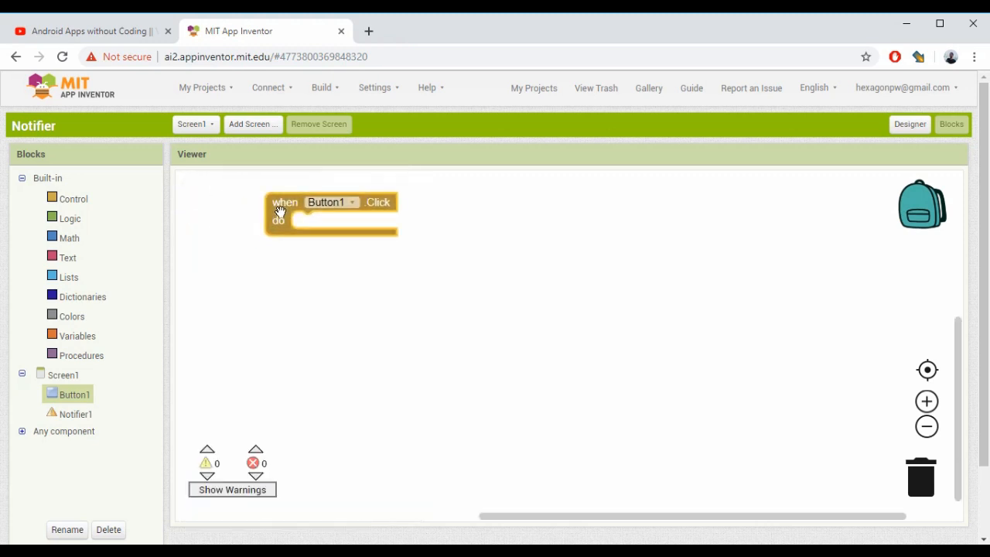
click(76, 414)
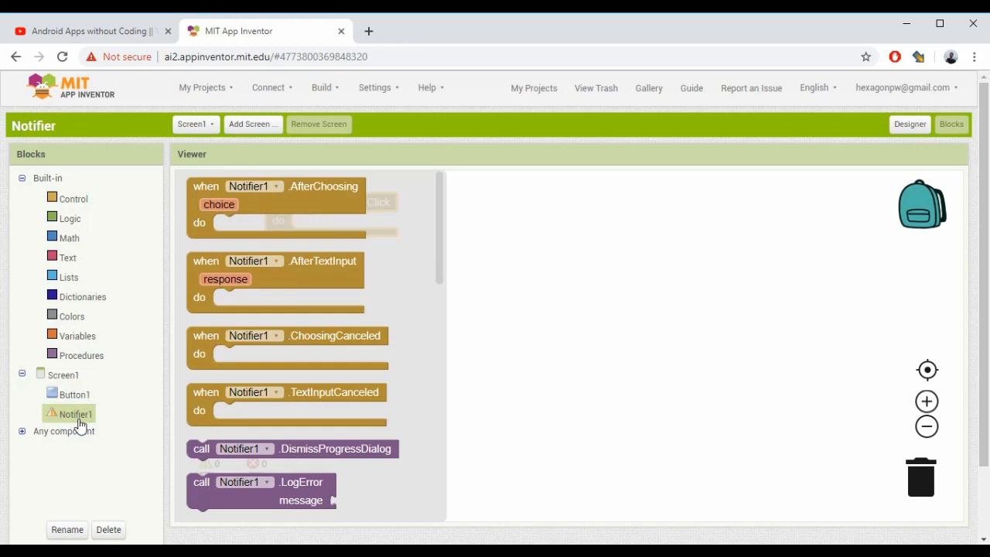
Find call Notifier1.ShowChooseDialog in the drawer for the Button1.Click do slot.
scroll(down, 3)
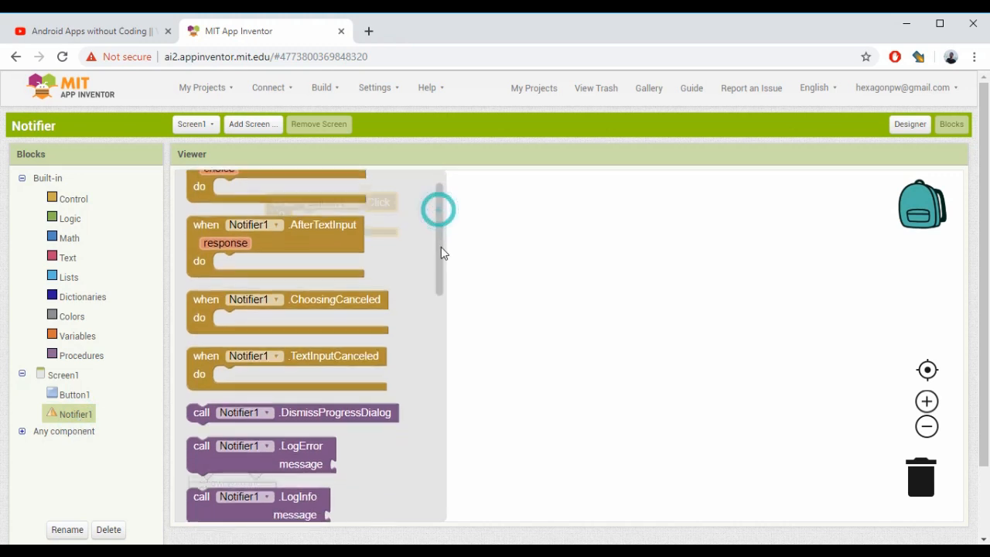
scroll(down, 3)
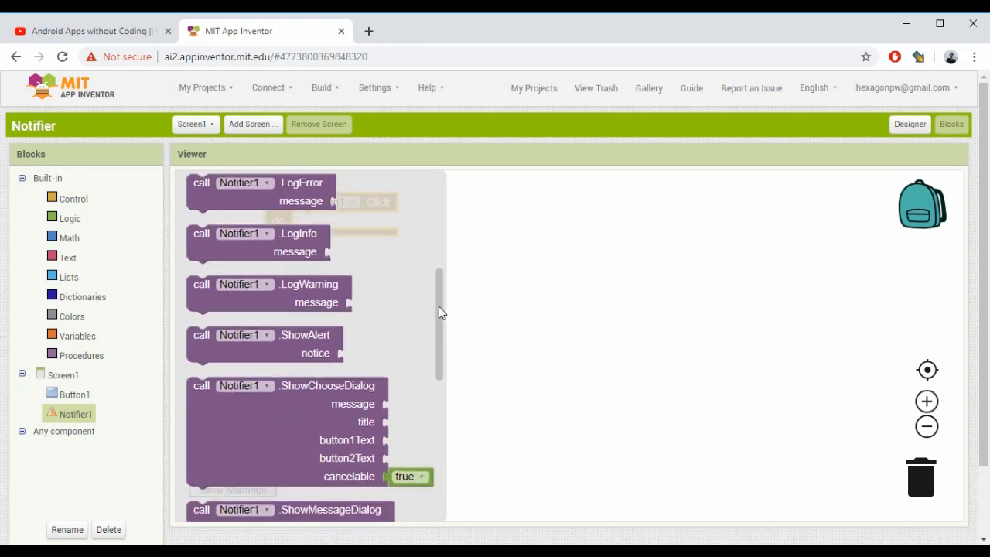
scroll(down, 3)
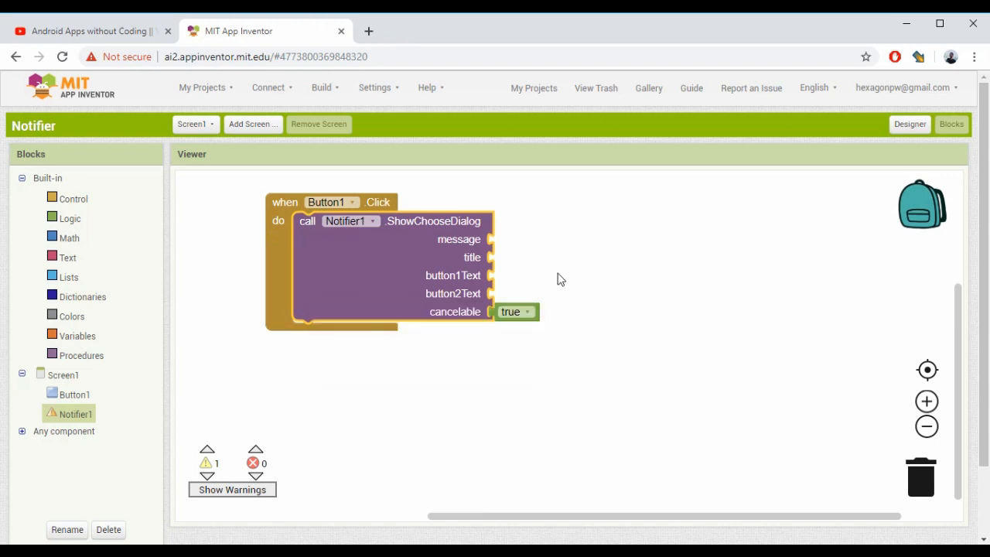
mouse_move(84, 269)
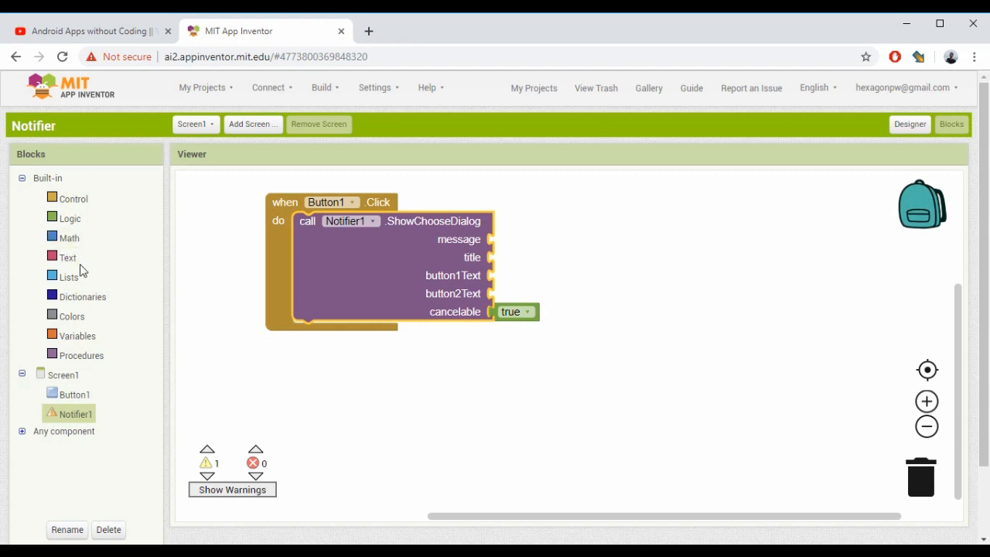
mouse_move(69, 260)
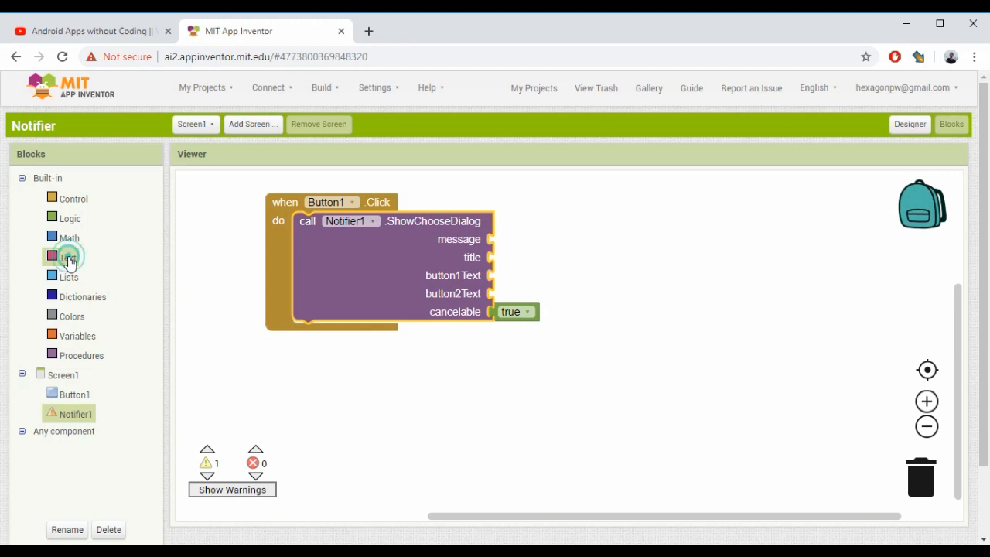
Fill message with an empty text block and duplicate it for title and button inputs.
click(68, 257)
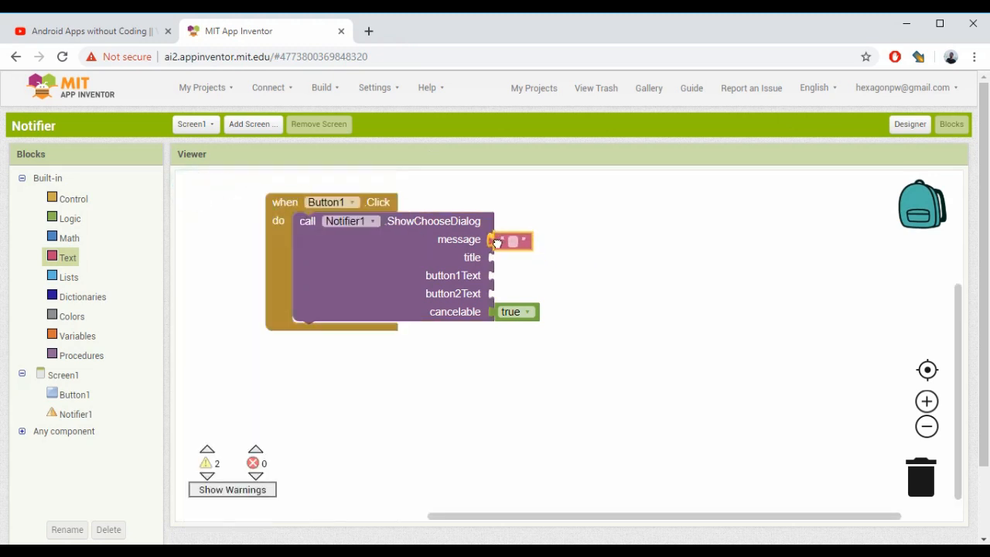
right_click(498, 239)
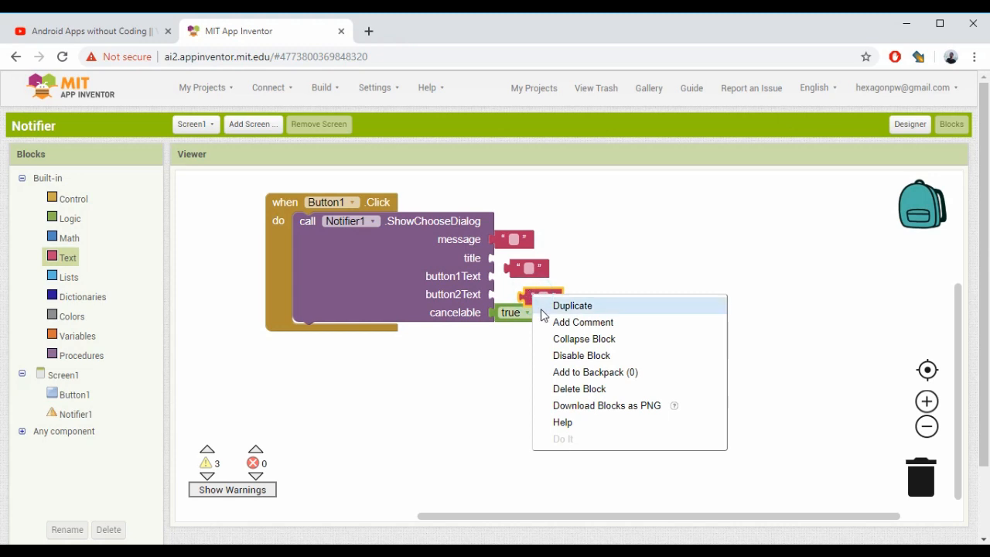
click(572, 305)
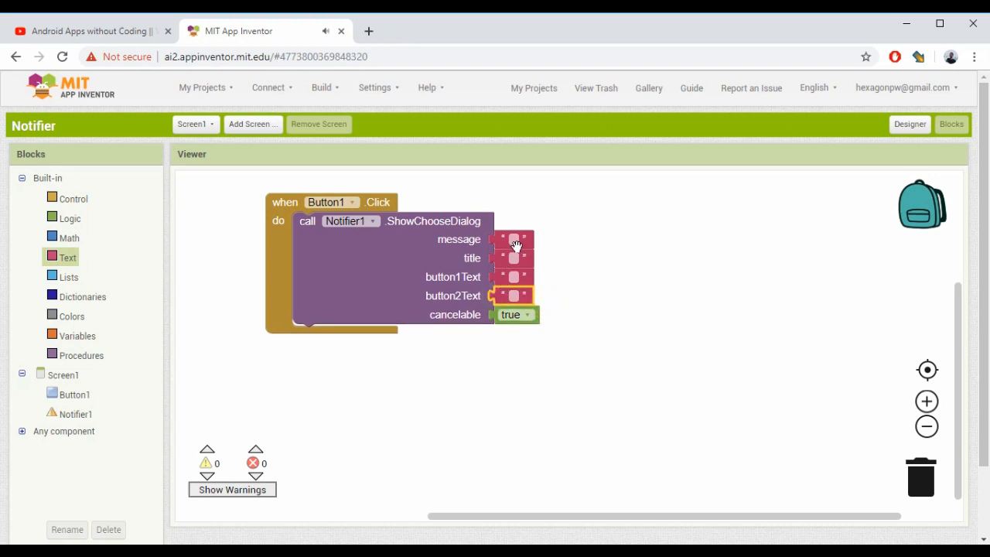
Set the dialog message to 'Are You Sure to EXIT !'.
click(514, 239)
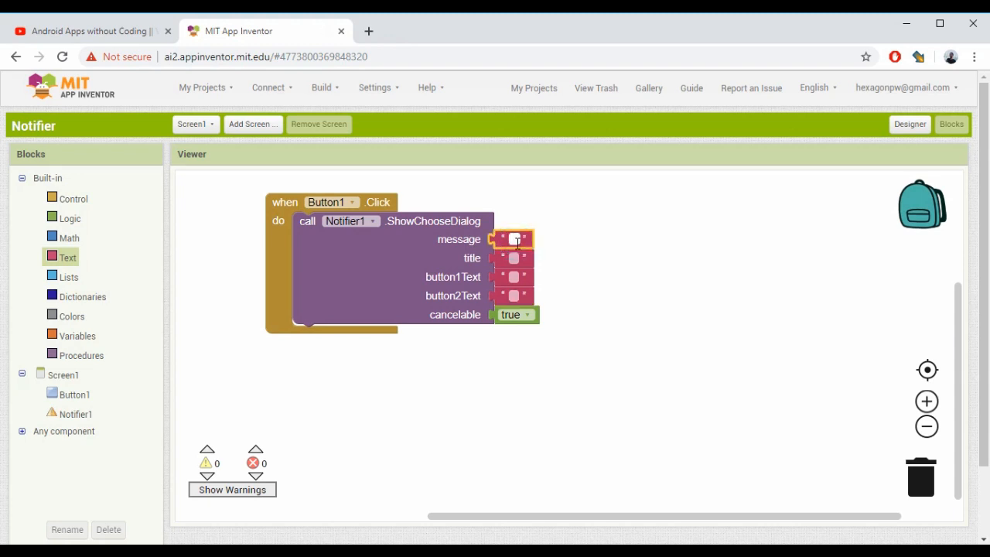
text(An)
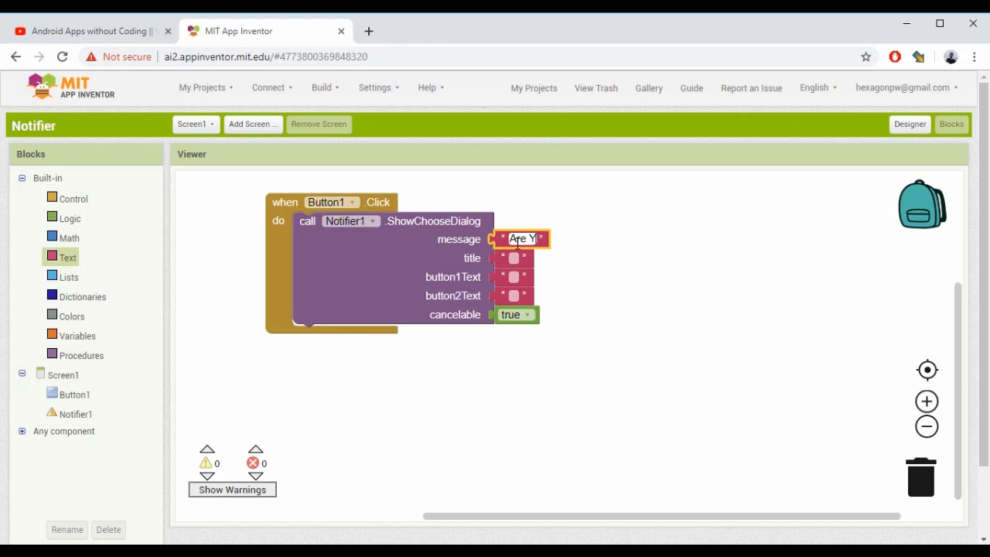
text(ou)
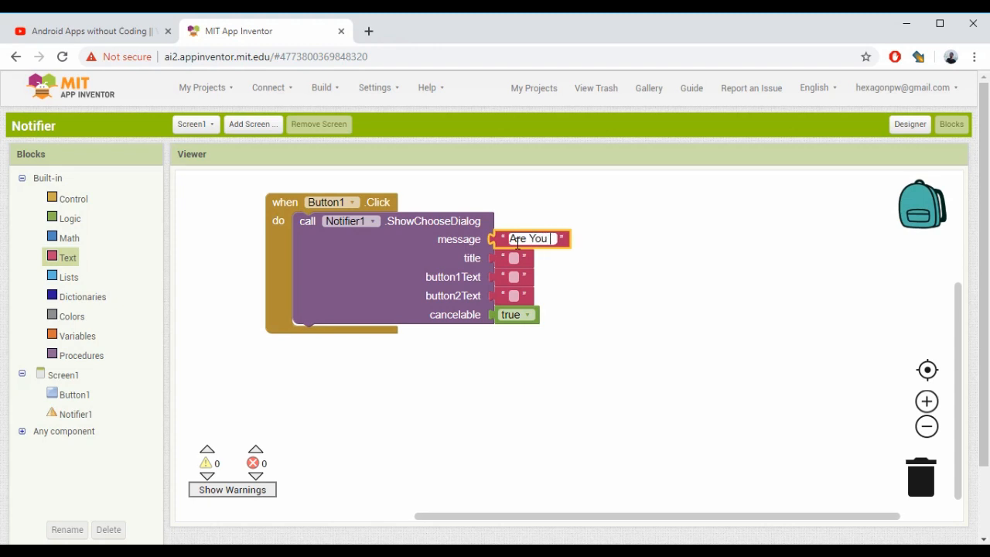
text(Sure)
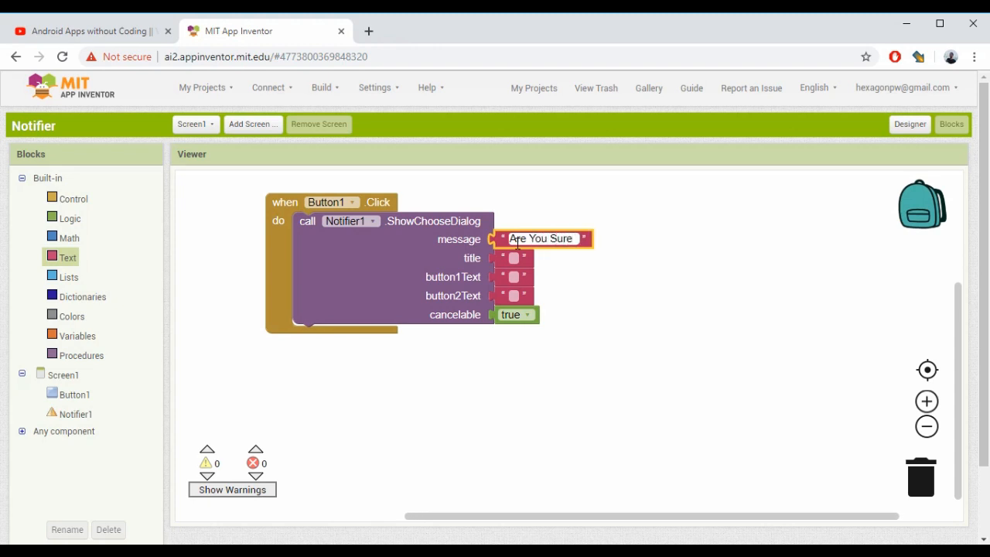
text(!)
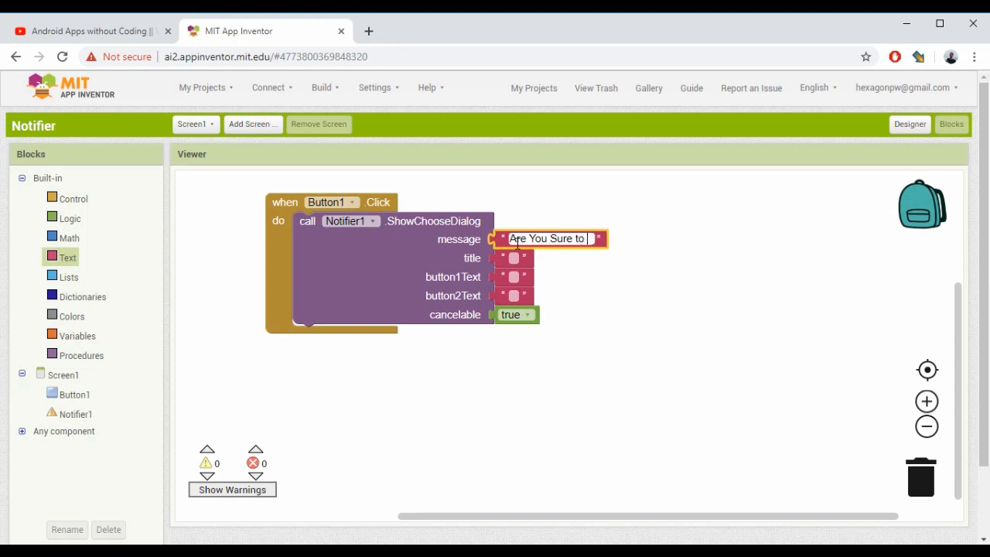
text(EXIT)
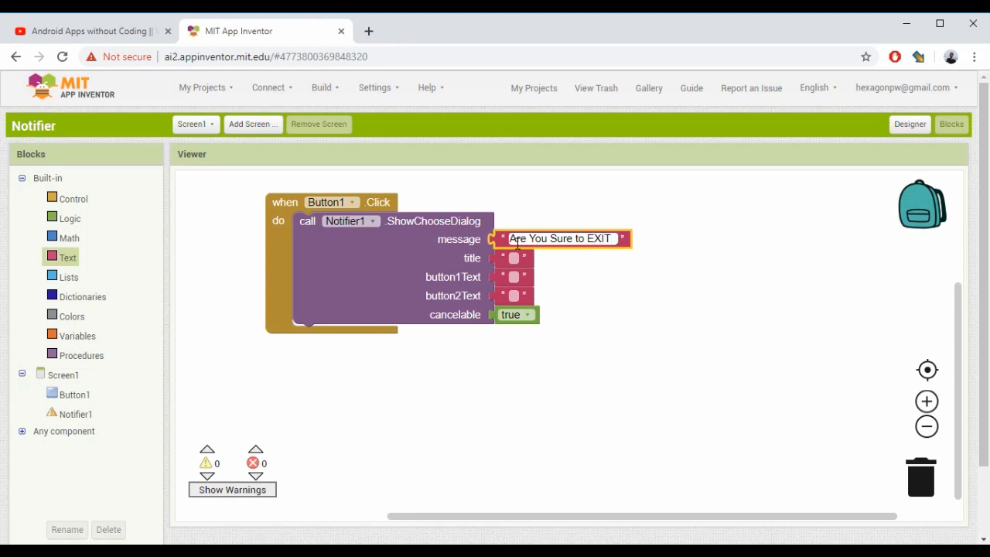
text(!)
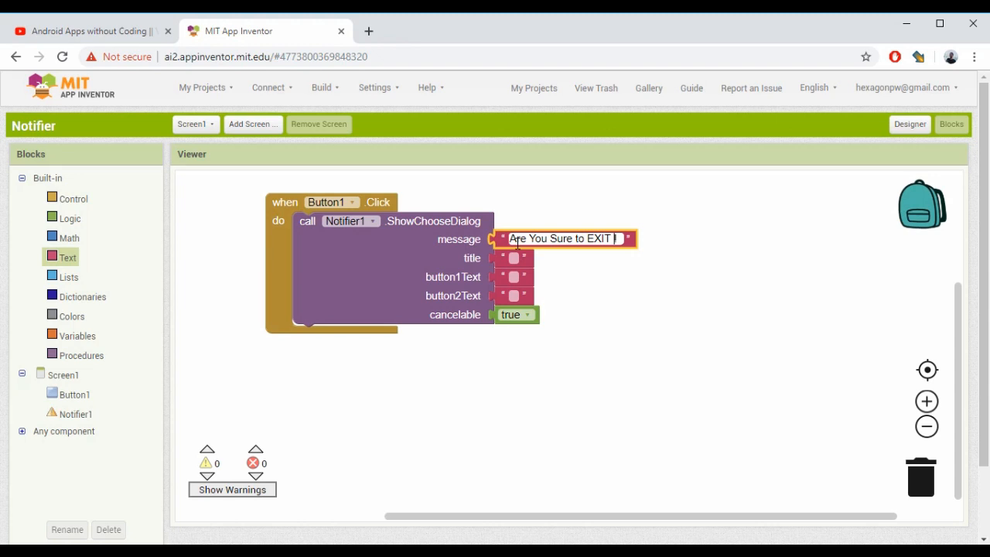
Set the title to 'Alert' and the buttons to 'Yes' and 'NO'.
click(513, 257)
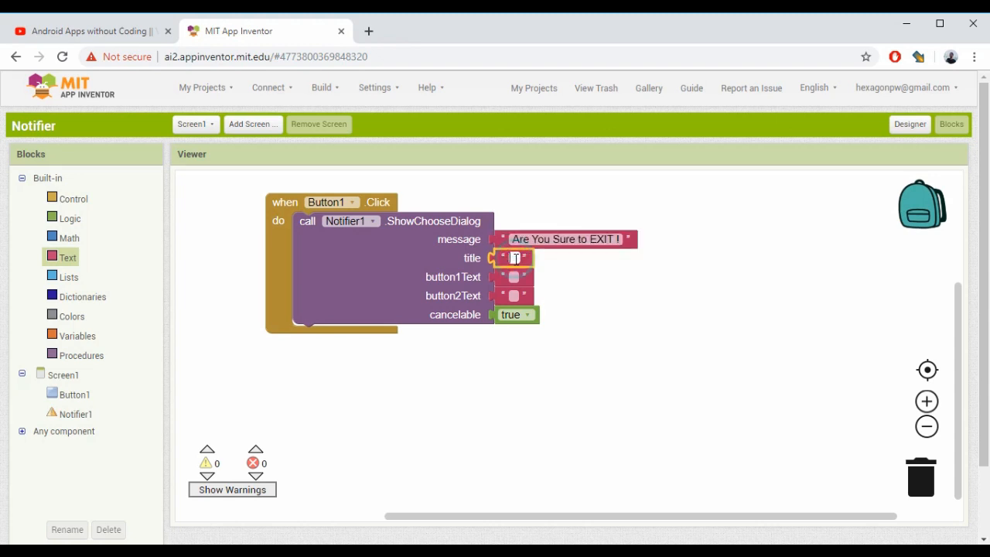
text(Alert)
click(514, 277)
text(Yes)
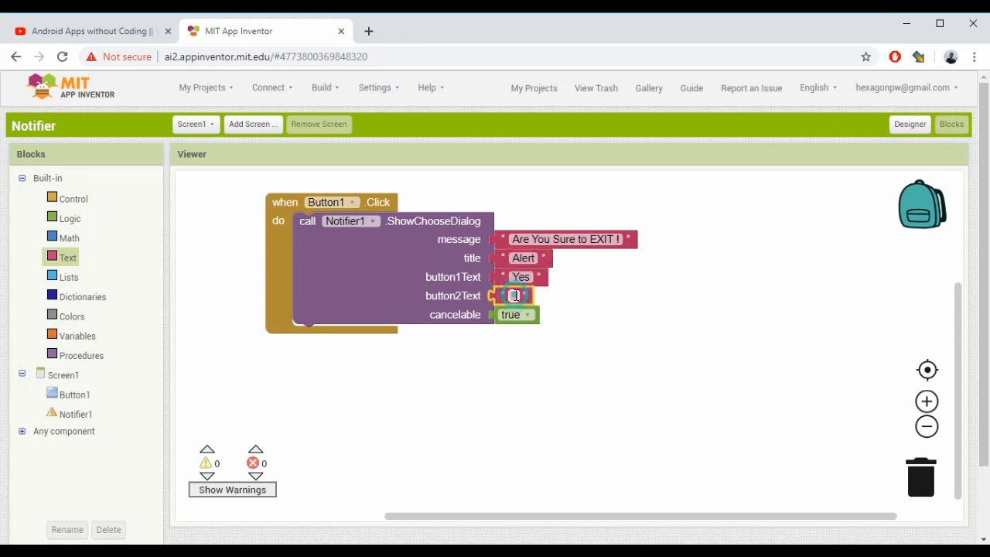
text(N)
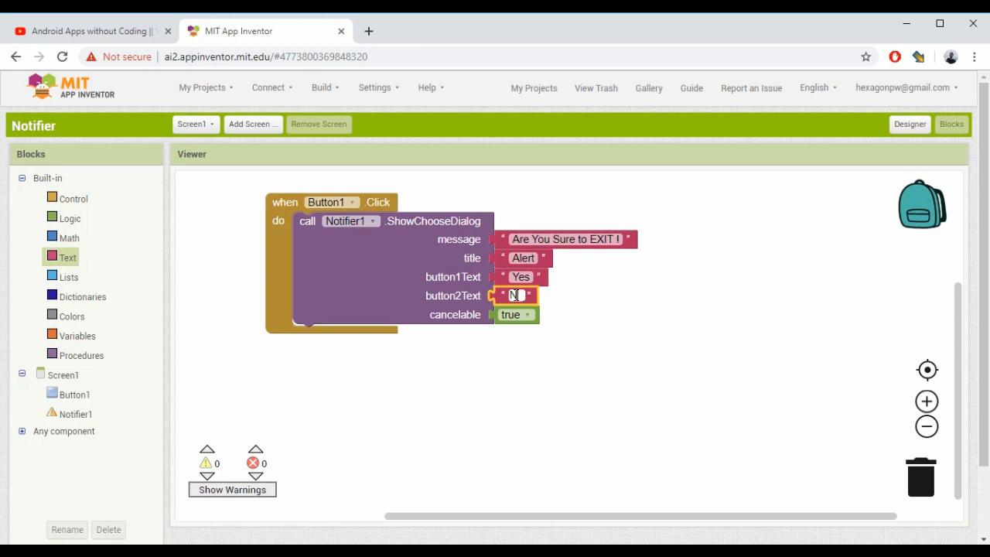
text(NO)
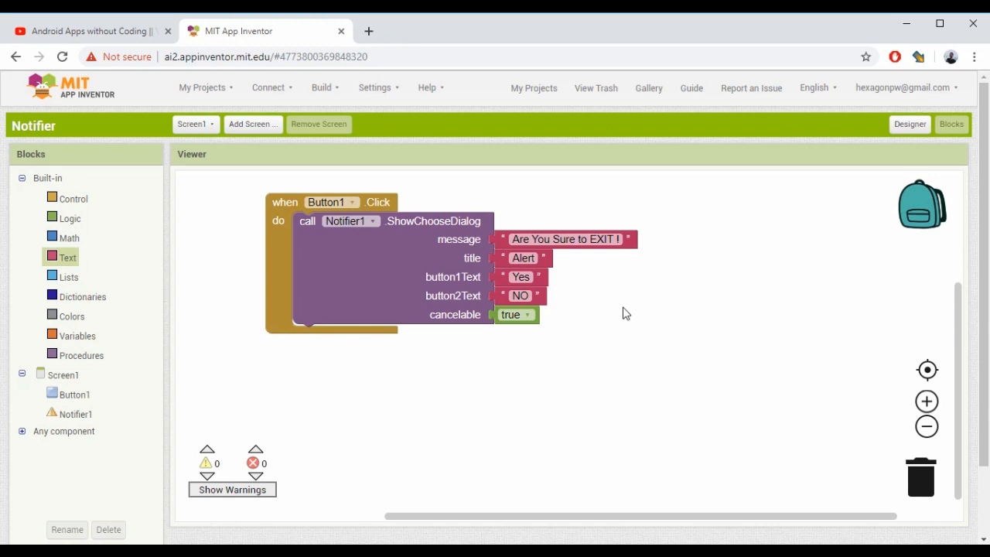
mouse_move(74, 415)
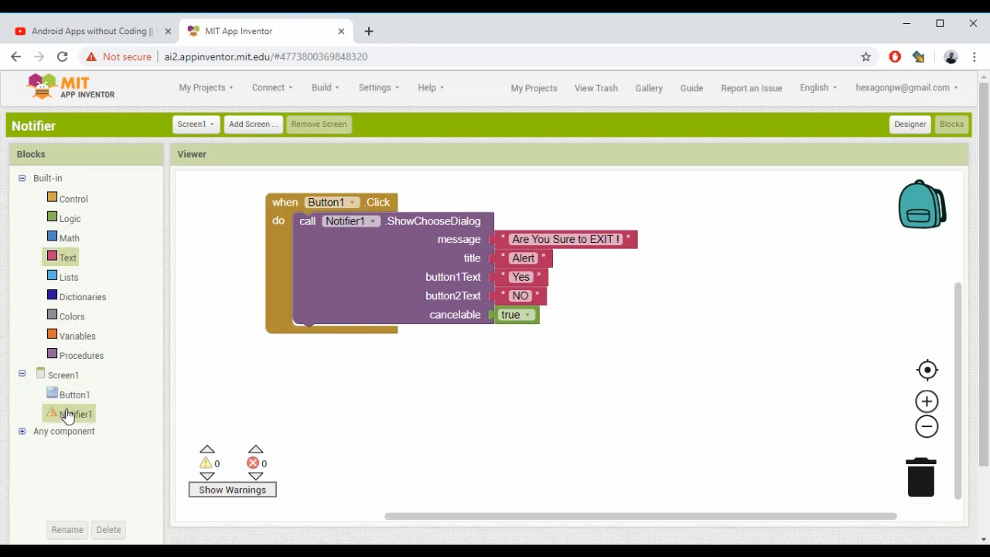
click(76, 415)
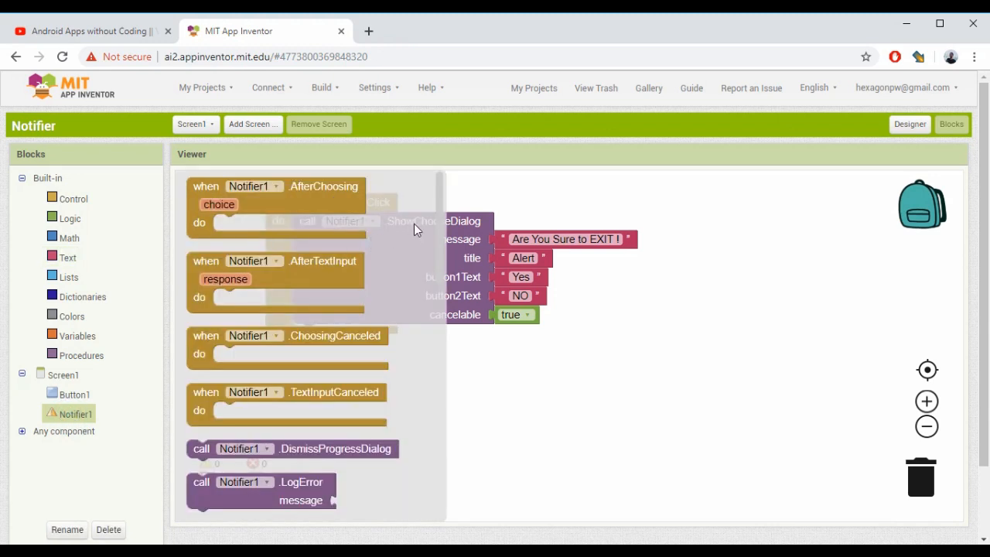
scroll(down, 3)
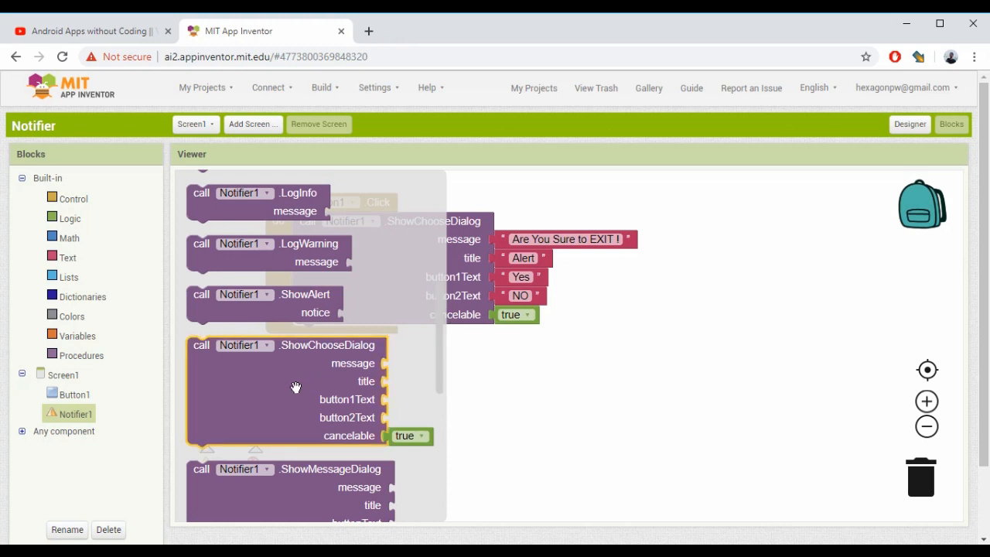
mouse_move(296, 387)
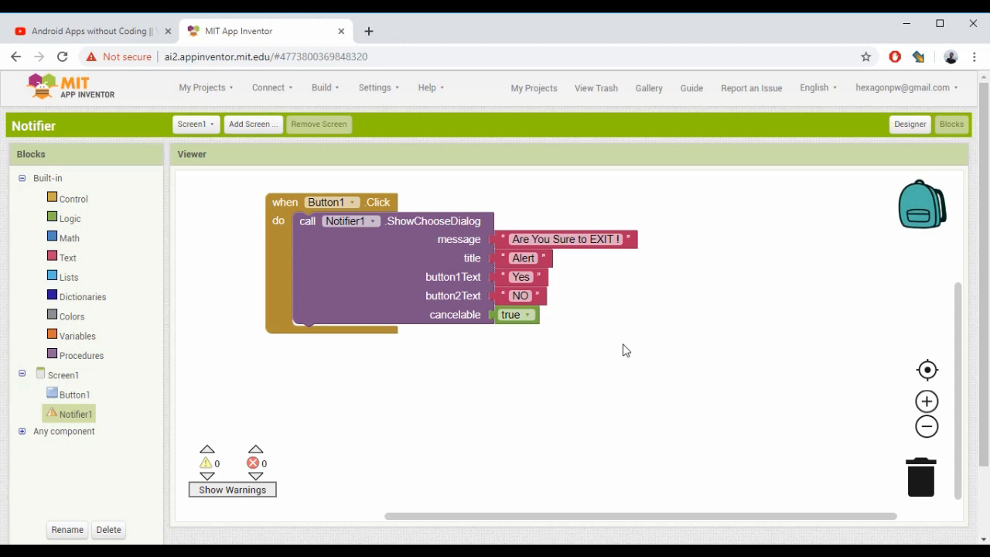
mouse_move(152, 120)
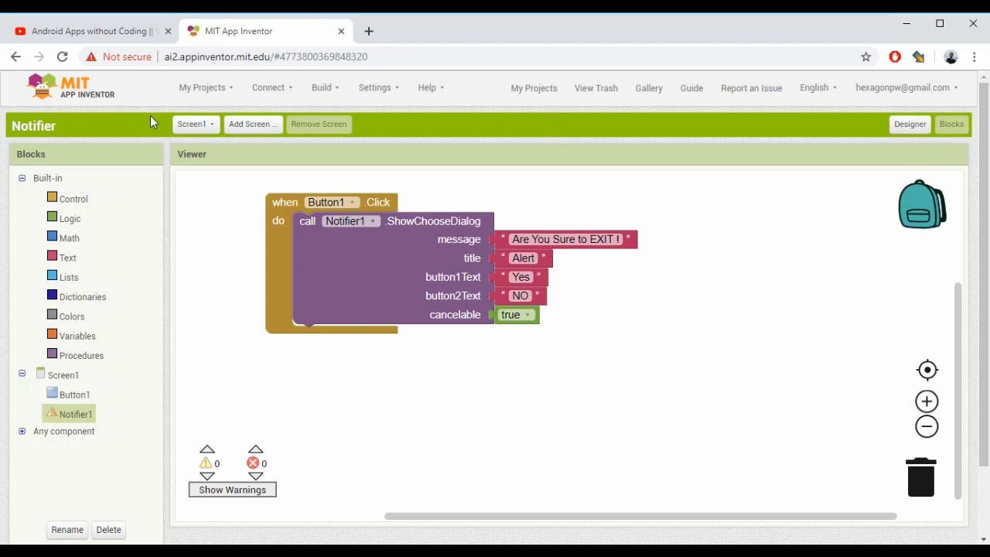
Show the Connect menu with AI Companion, emulator and USB options.
click(269, 87)
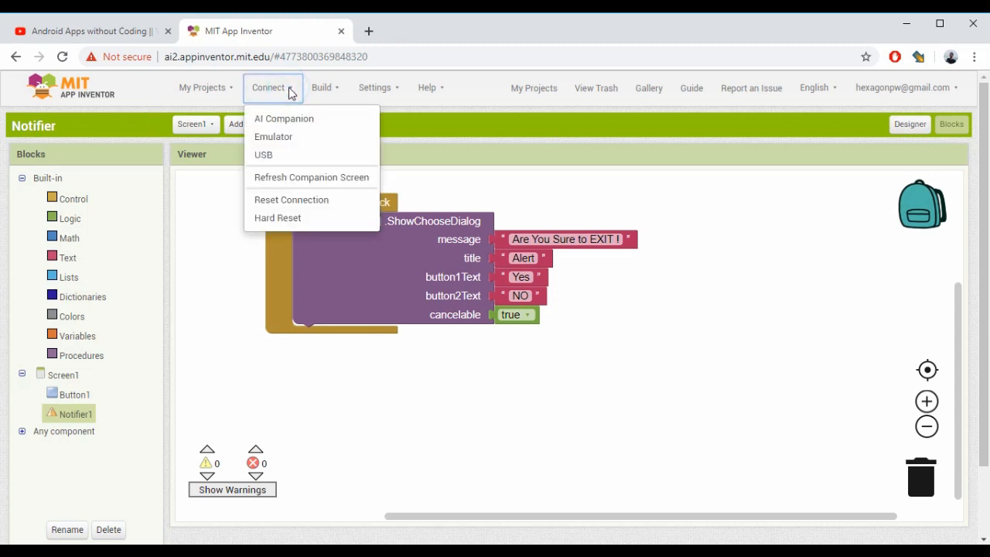
mouse_move(292, 118)
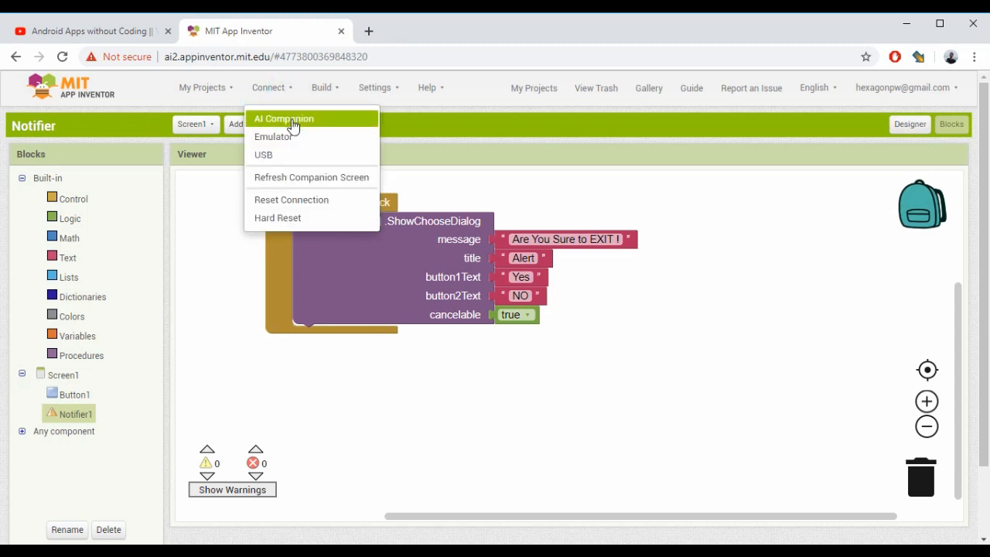